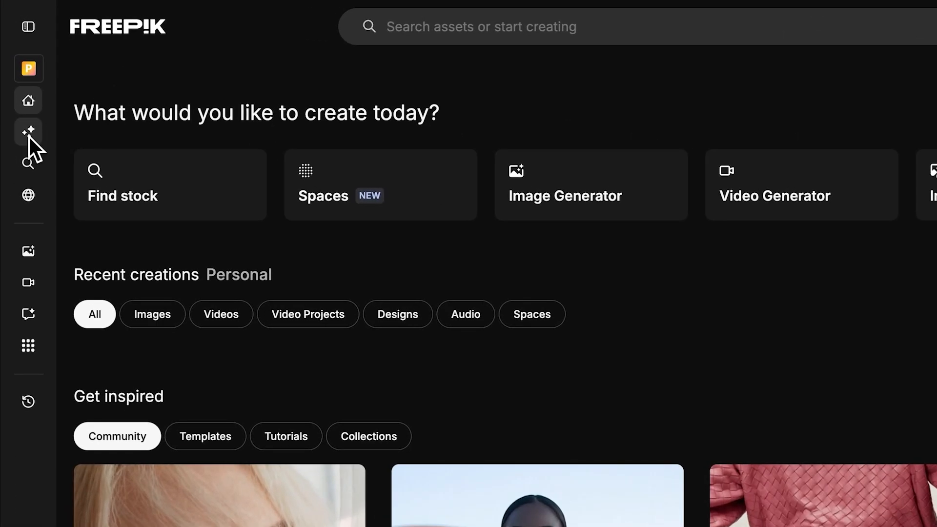
- Preview the 'Create brand identity' template from the Spaces templates gallery
left_click(380, 185)
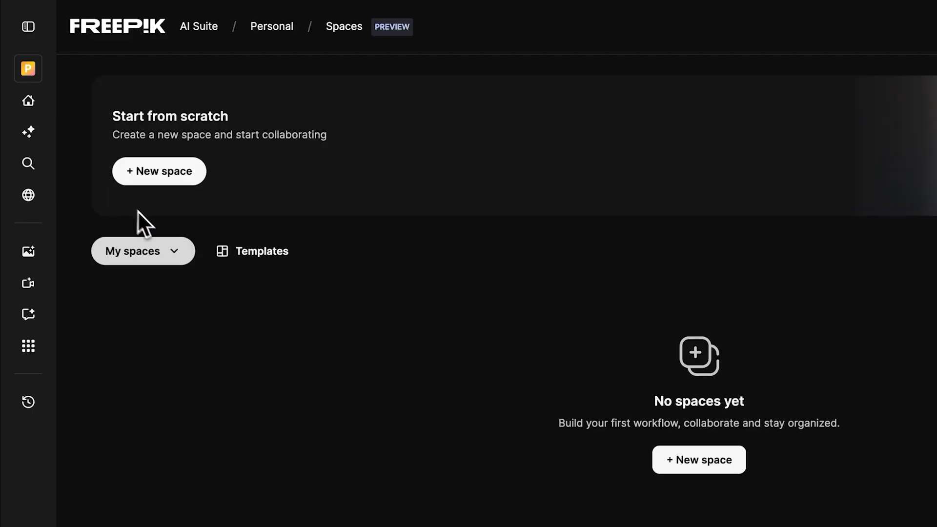
left_click(262, 251)
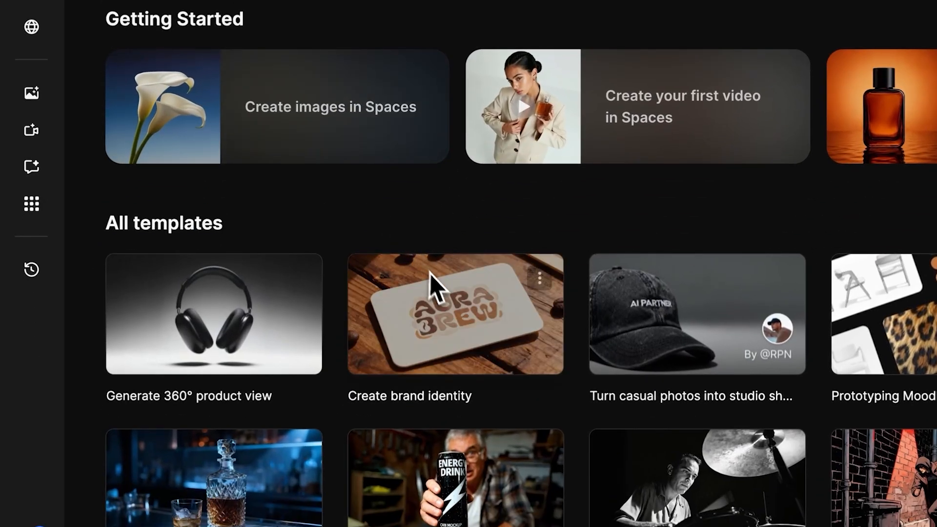
left_click(454, 313)
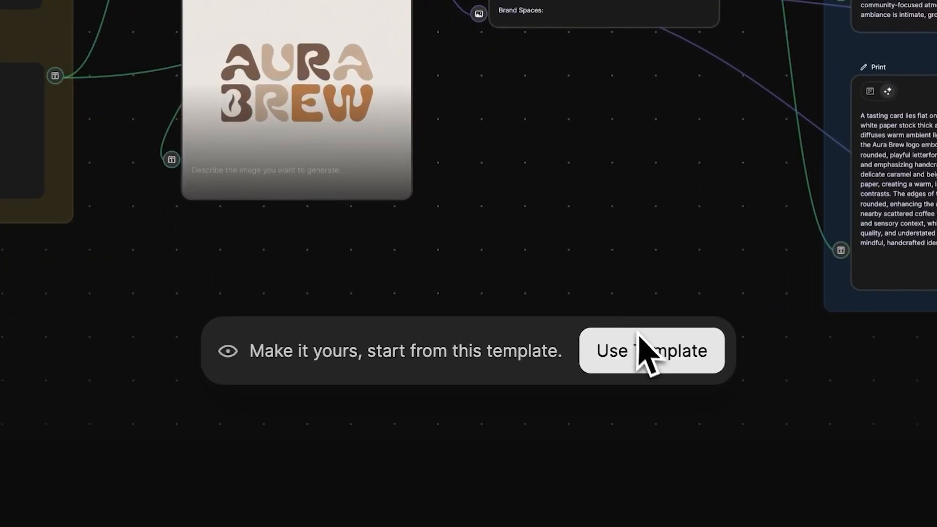
- Copy the template into a new space renamed 'Jam Brand Ideas'
left_click(652, 350)
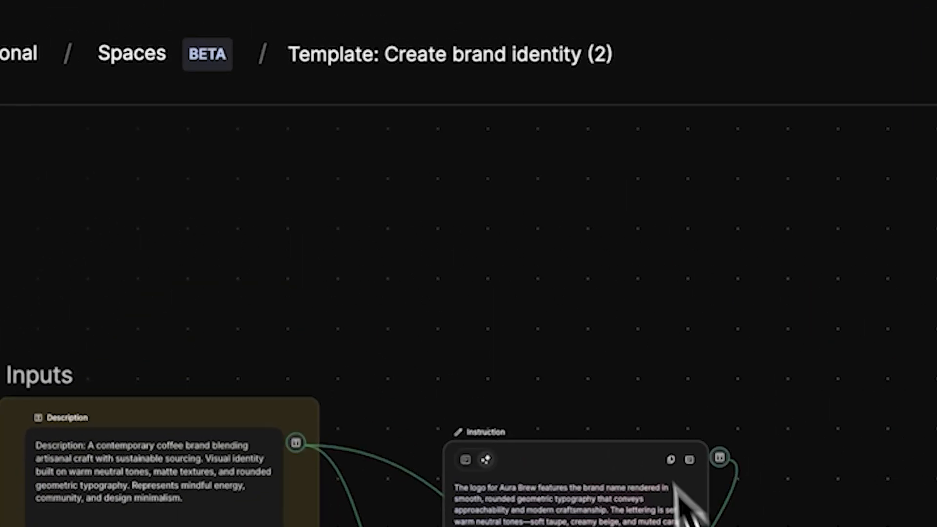
double_click(447, 54)
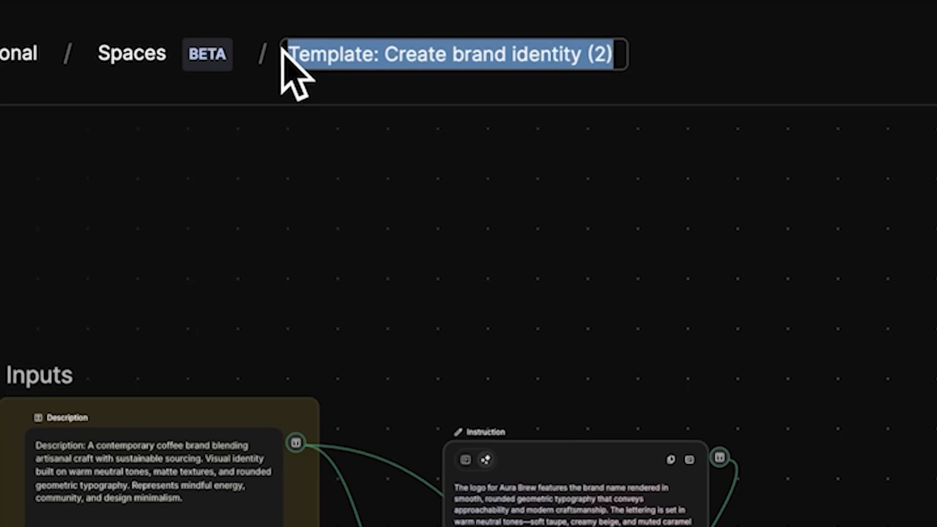
type("Jam Brand Ideas")
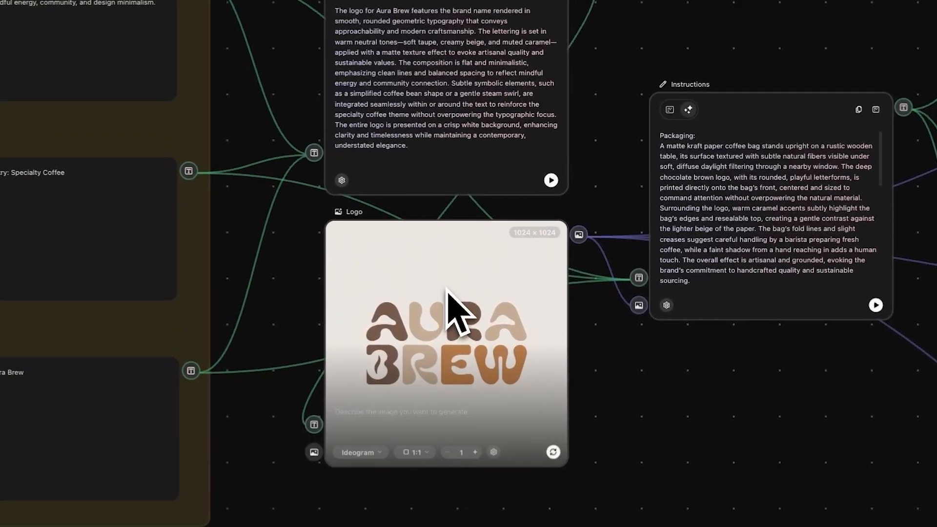
scroll("down", 3)
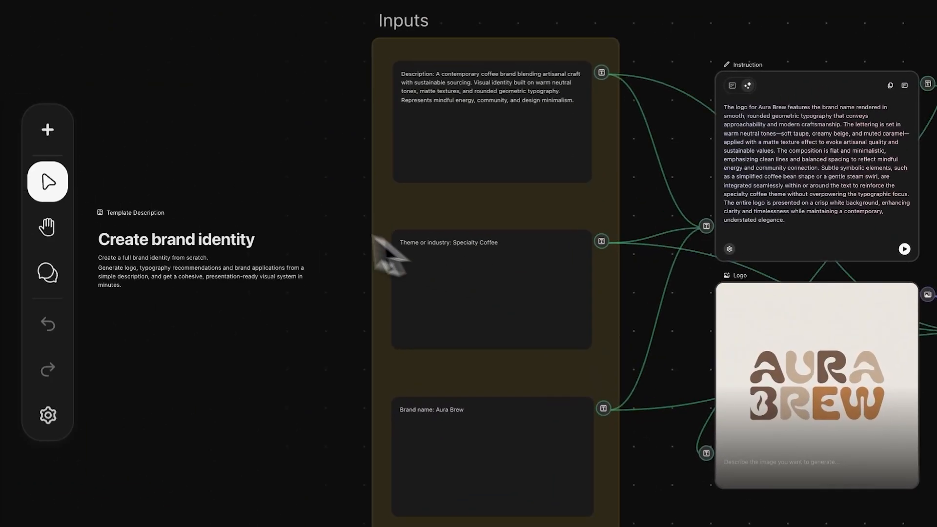
left_click(47, 130)
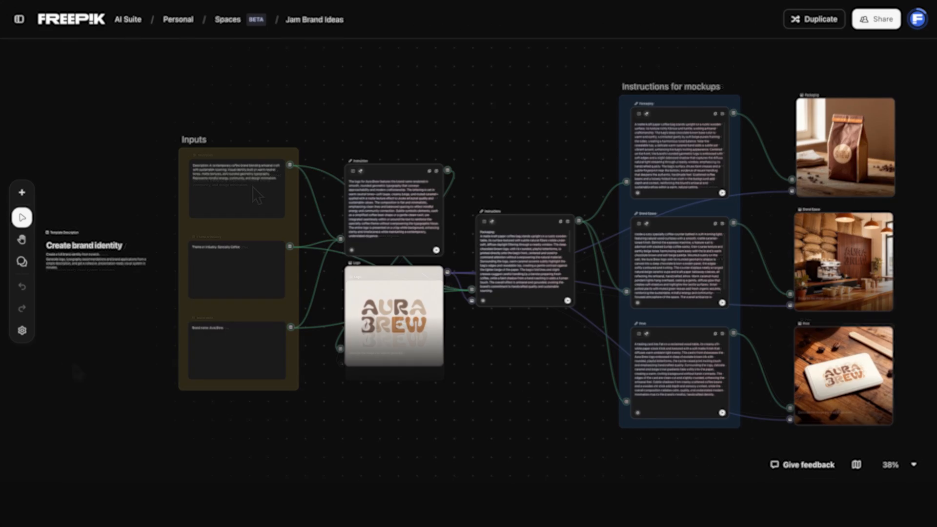
- Replace the coffee description and theme with an organic fruit jam brand and 'Food / Organic Jams'
double_click(235, 188)
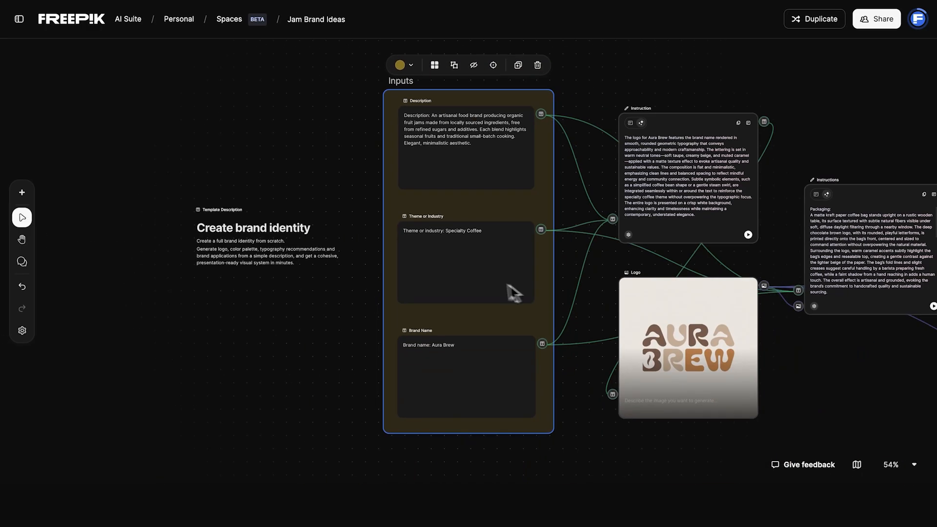
double_click(466, 231)
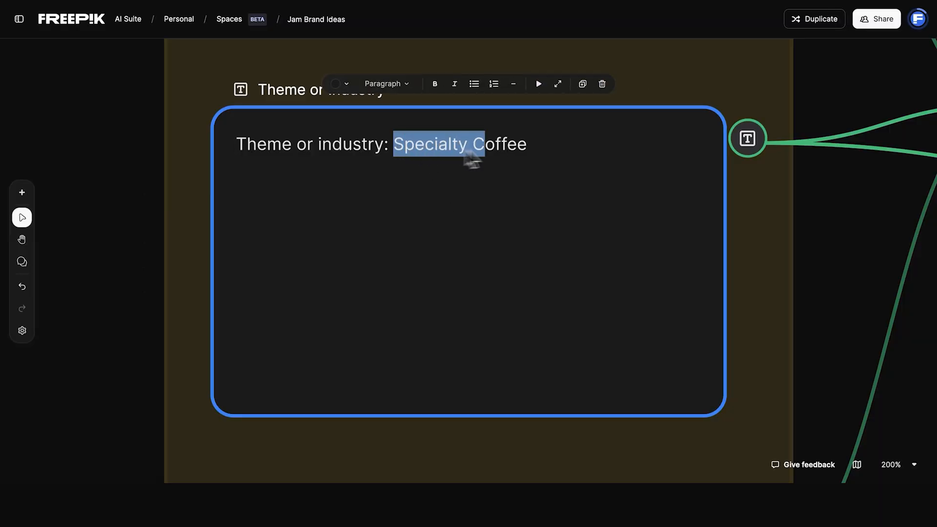
scroll("down", 3)
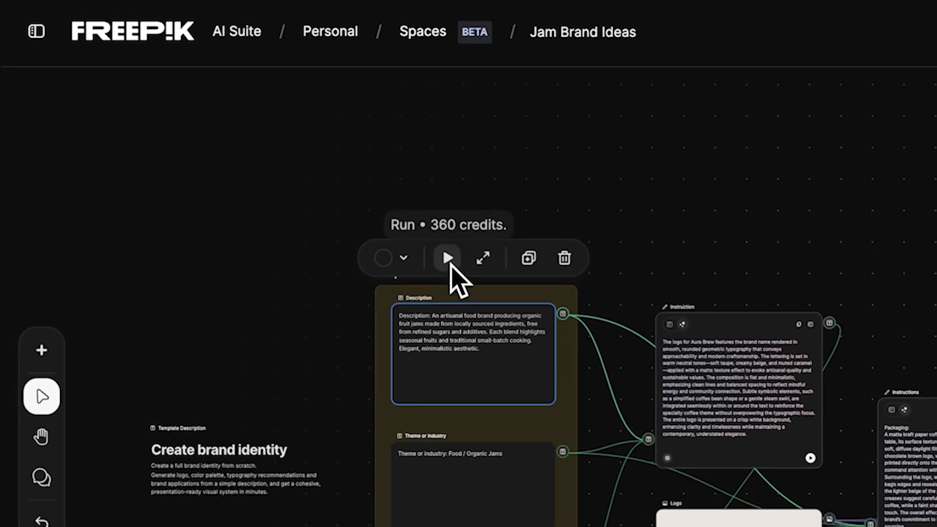
- Run the workflow (360 credits) to generate the Dulēa logo and mockups, then copy an invite link
left_click(447, 258)
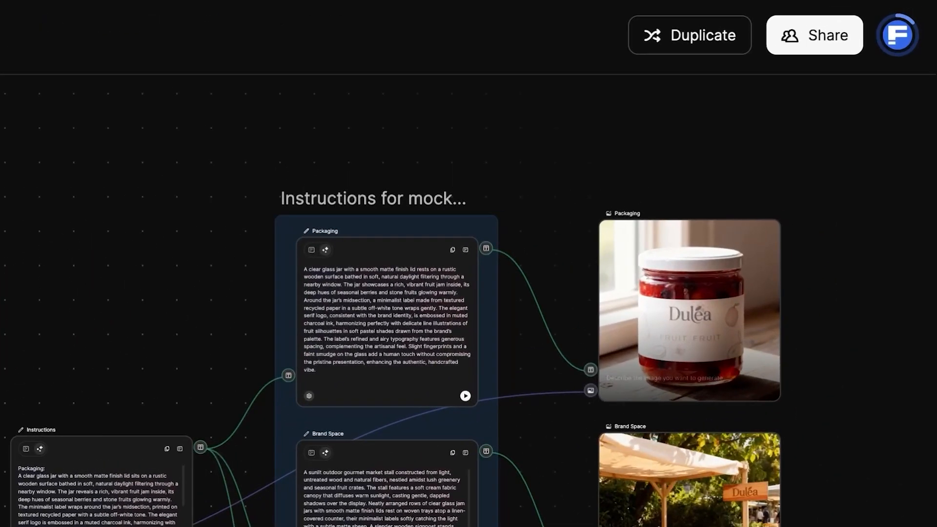
left_click(814, 35)
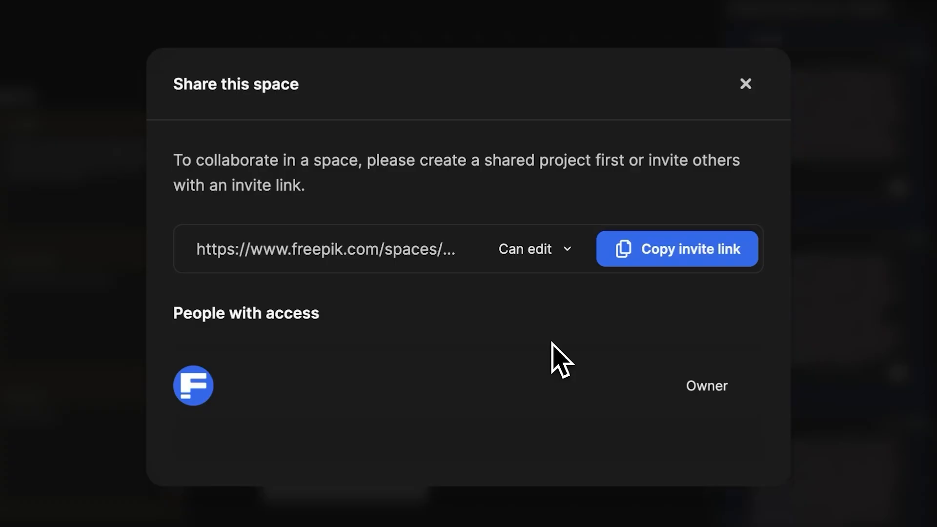
left_click(745, 84)
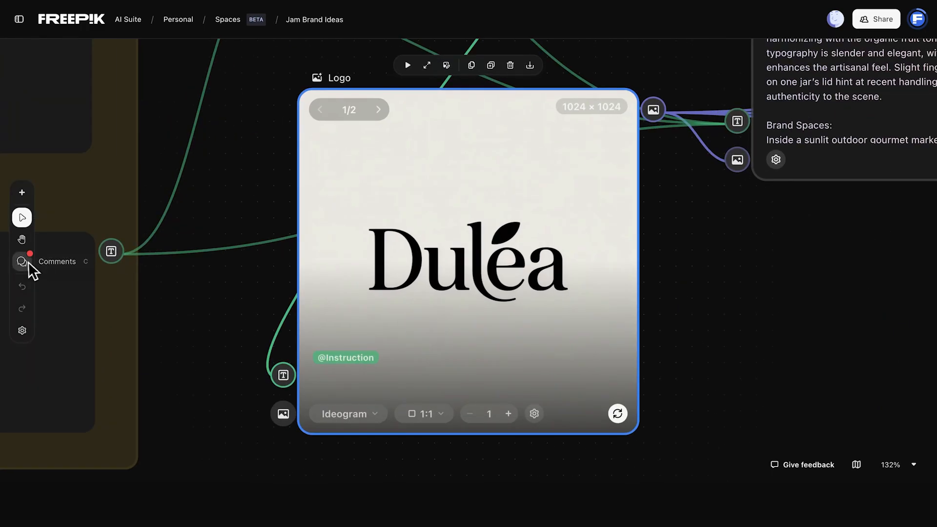
- Show canvas comments and react to the sans-serif font suggestion on the logo
left_click(22, 261)
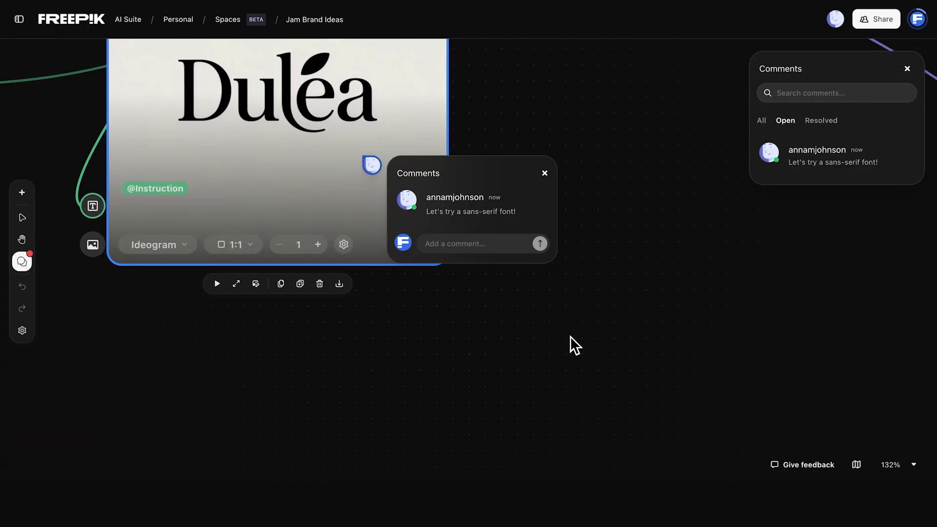
left_click(543, 210)
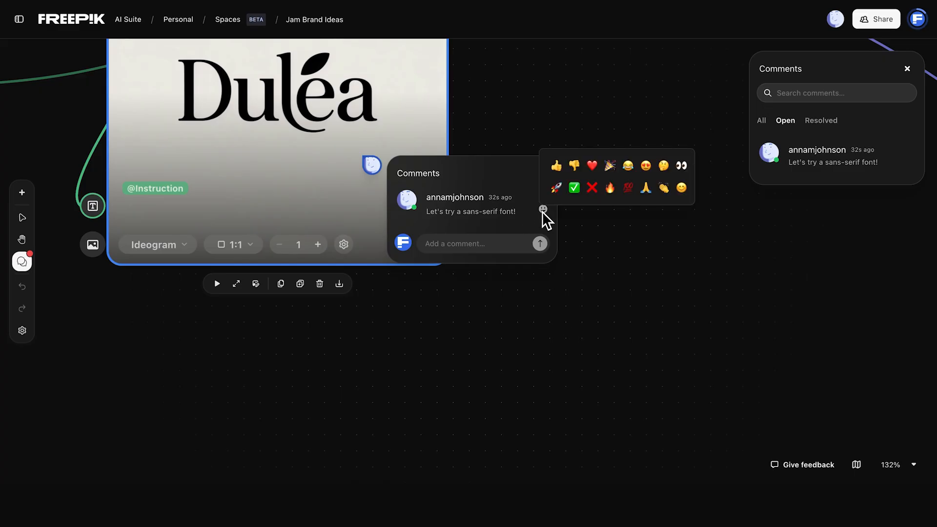